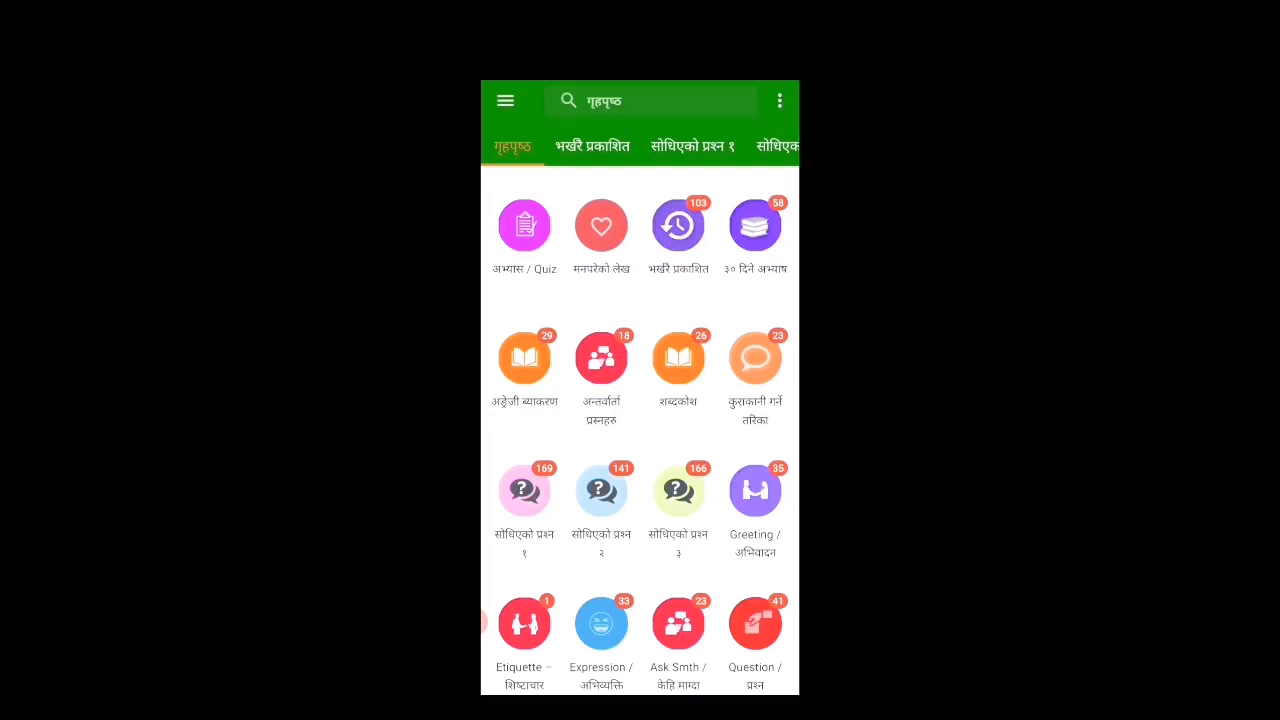
Open the ३० दिने अभ्यास lessons and scroll to the How come + (subject + verb) post
{"action": "scroll", "scroll_direction": "down", "scroll_amount": 3}
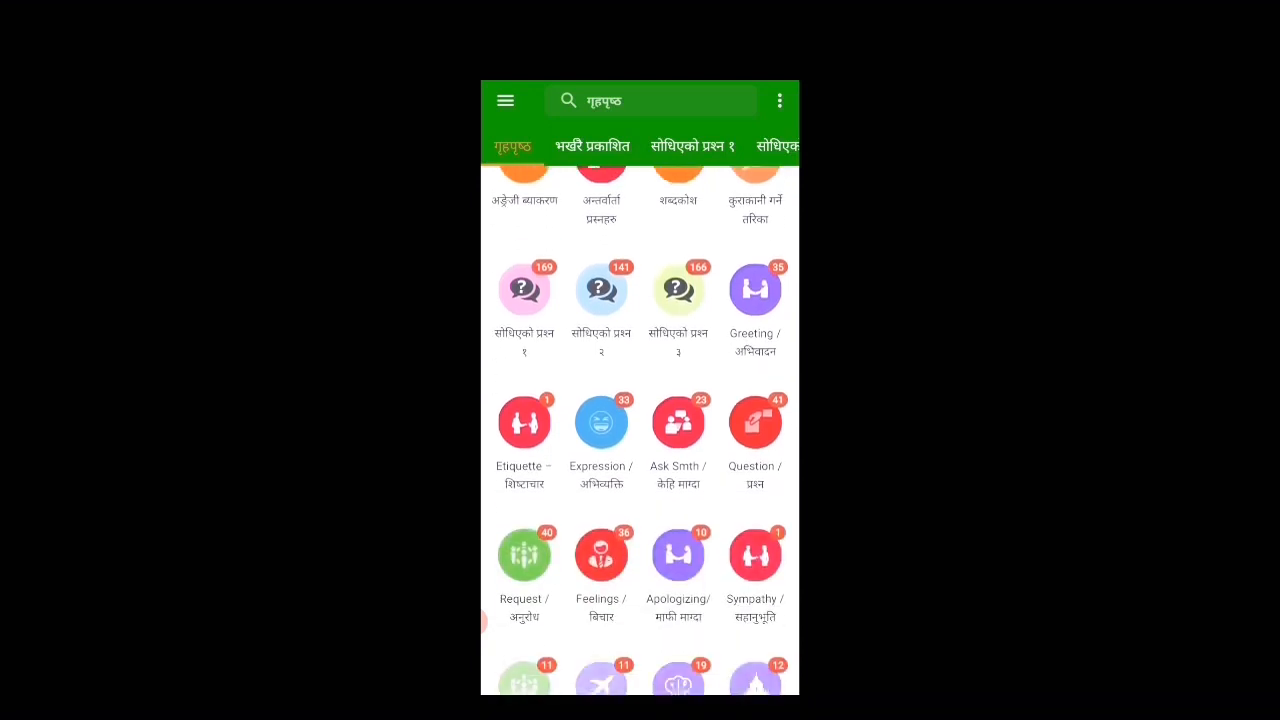
{"action": "scroll", "scroll_direction": "down", "scroll_amount": 3}
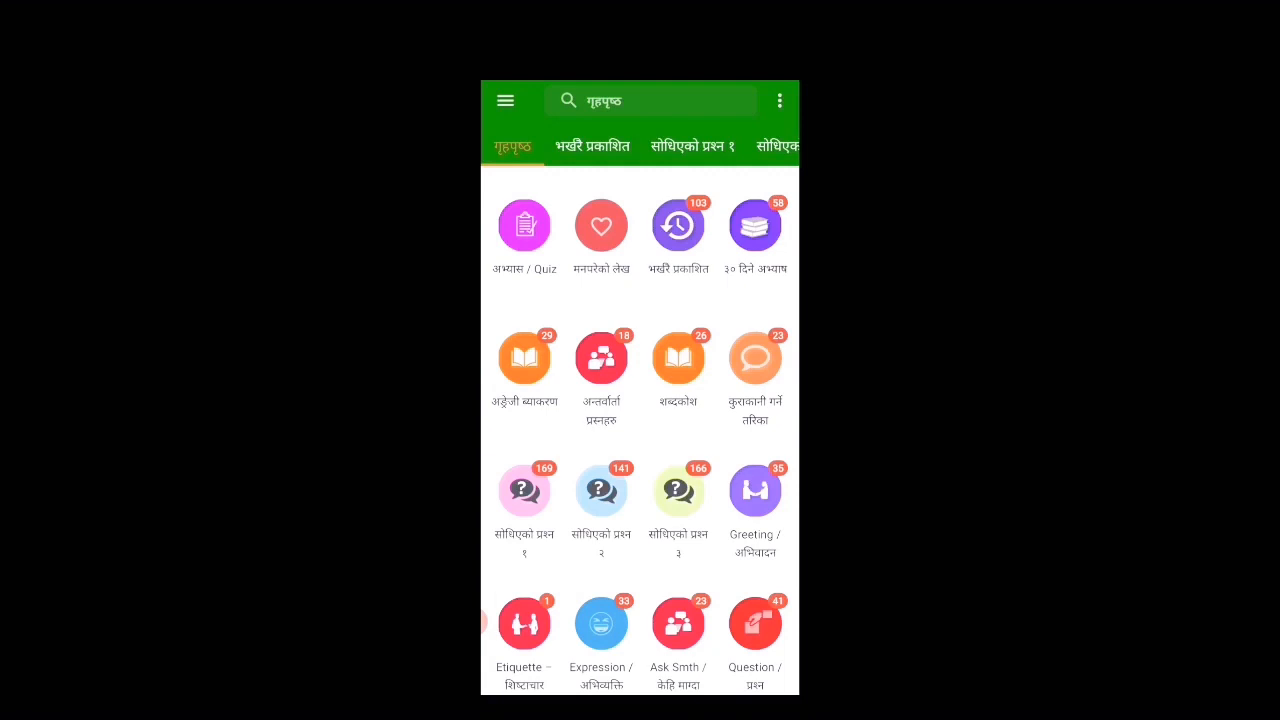
{"action": "left_click", "coordinate": [754, 224]}
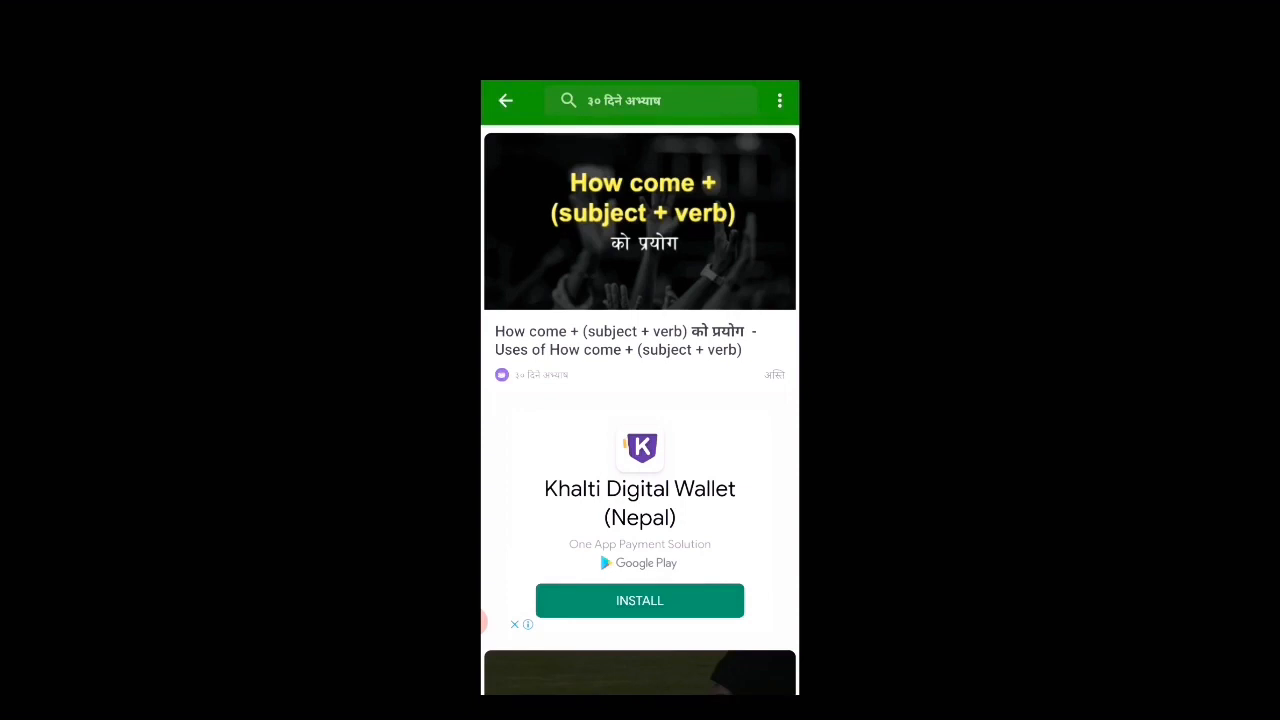
{"action": "scroll", "scroll_direction": "down", "scroll_amount": 3}
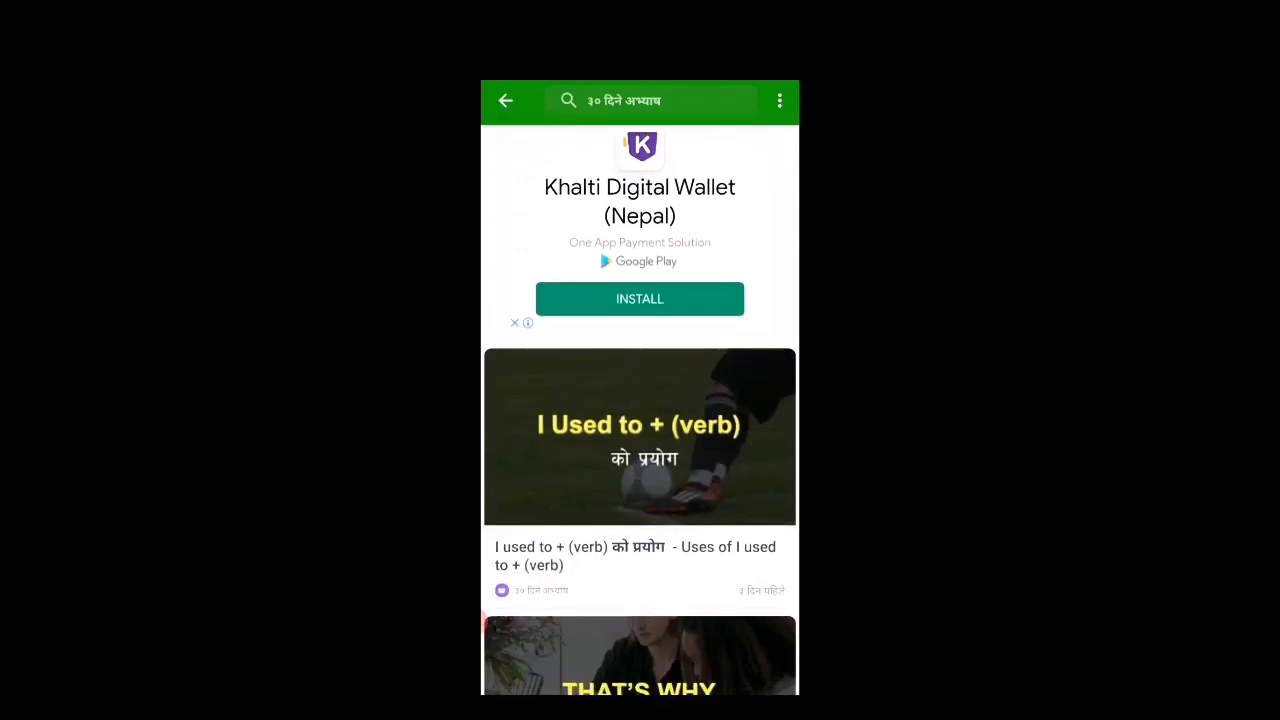
{"action": "scroll", "scroll_direction": "down", "scroll_amount": 3}
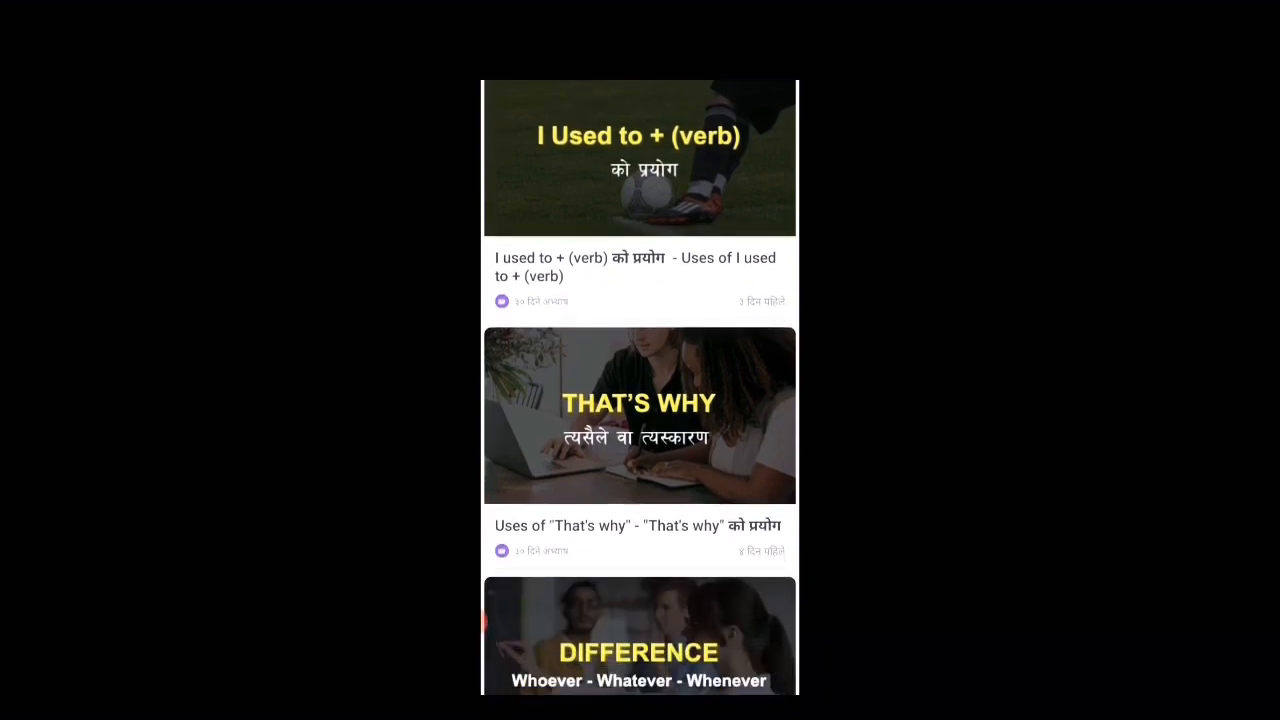
{"action": "scroll", "scroll_direction": "down", "scroll_amount": 3}
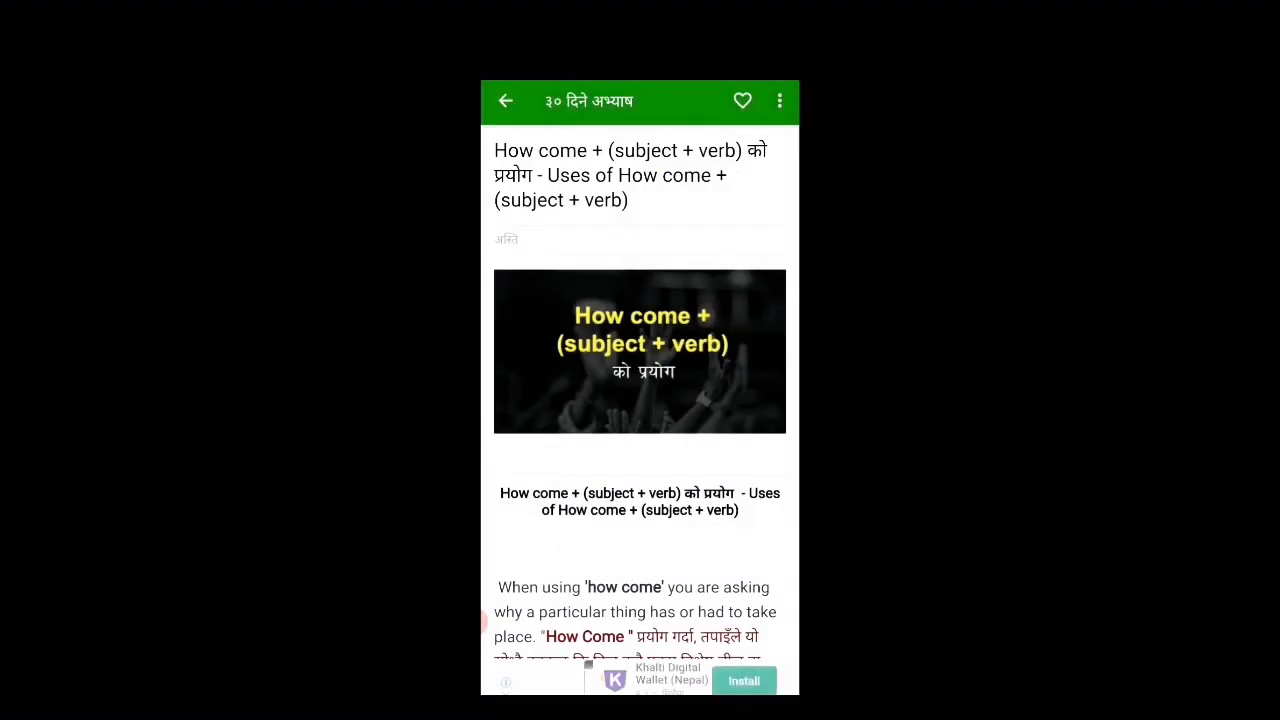
Scroll through the How come + (subject + verb) lesson article
{"action": "scroll", "scroll_direction": "down", "scroll_amount": 3}
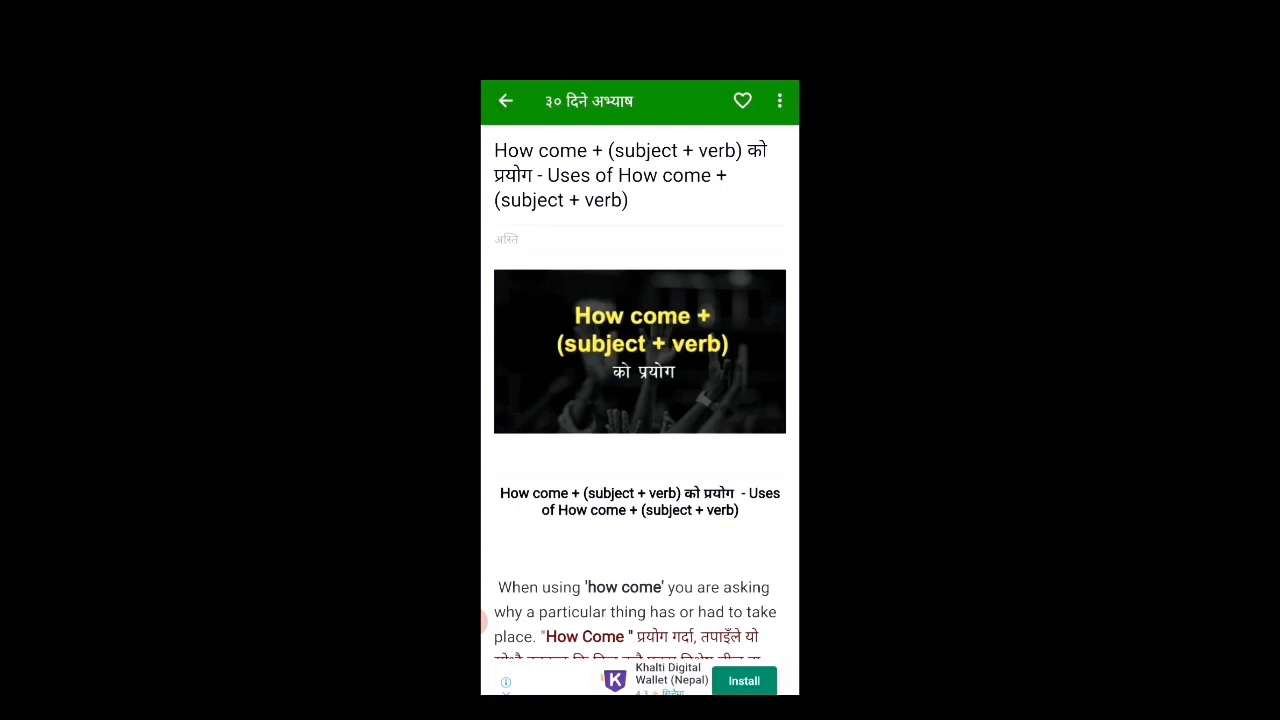
{"action": "scroll", "scroll_direction": "down", "scroll_amount": 3}
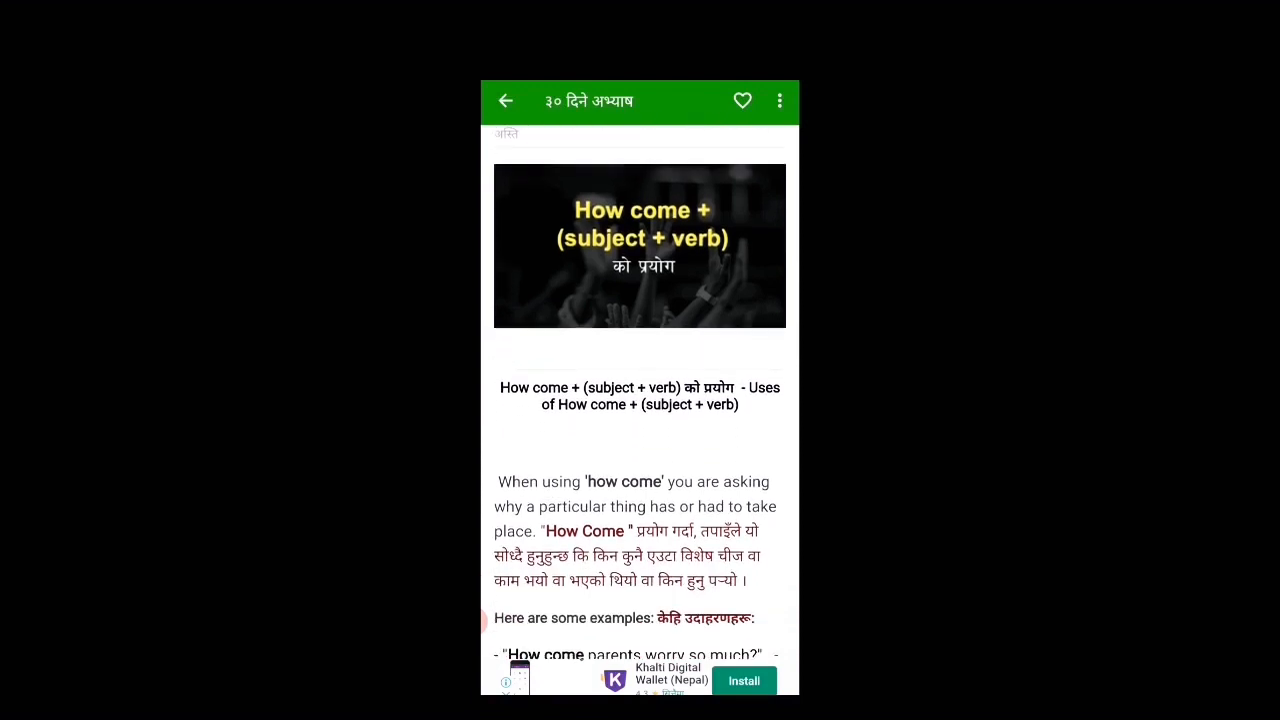
{"action": "scroll", "scroll_direction": "down", "scroll_amount": 3}
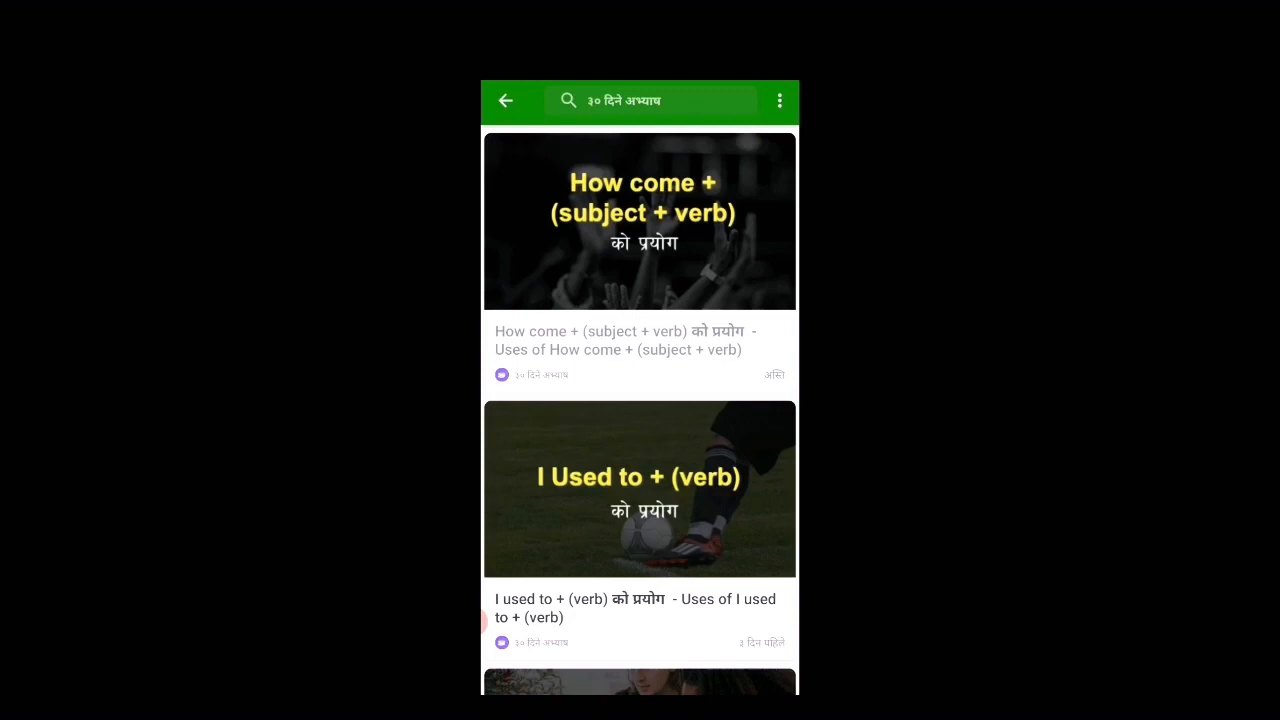
Scroll down the 30-day practice lesson list before heading back home
{"action": "scroll", "scroll_direction": "down", "scroll_amount": 3}
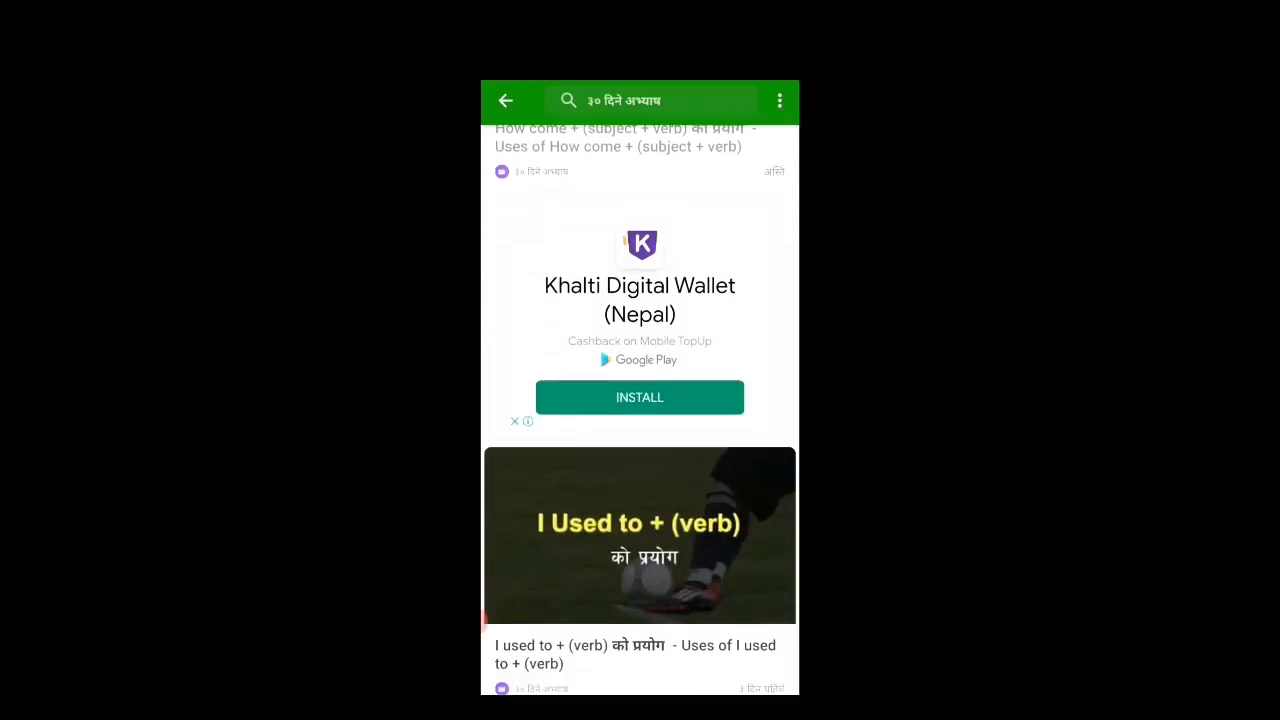
{"action": "scroll", "scroll_direction": "down", "scroll_amount": 3}
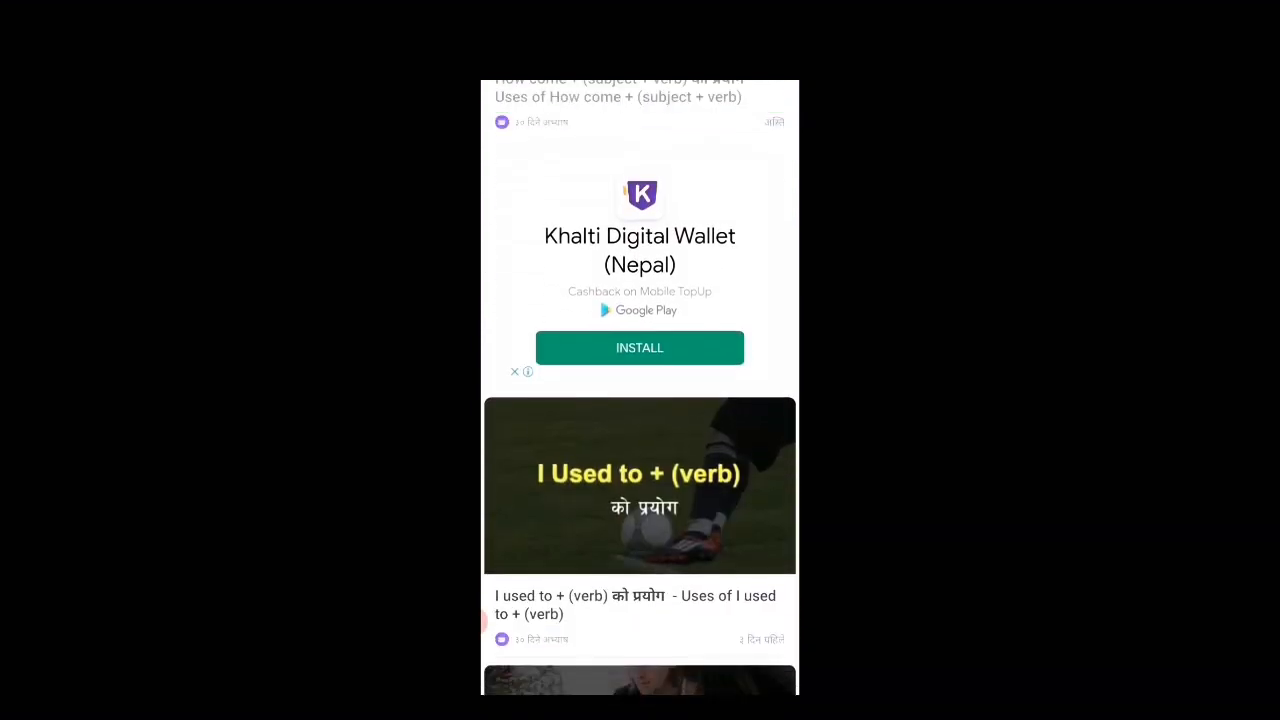
{"action": "scroll", "scroll_direction": "down", "scroll_amount": 3}
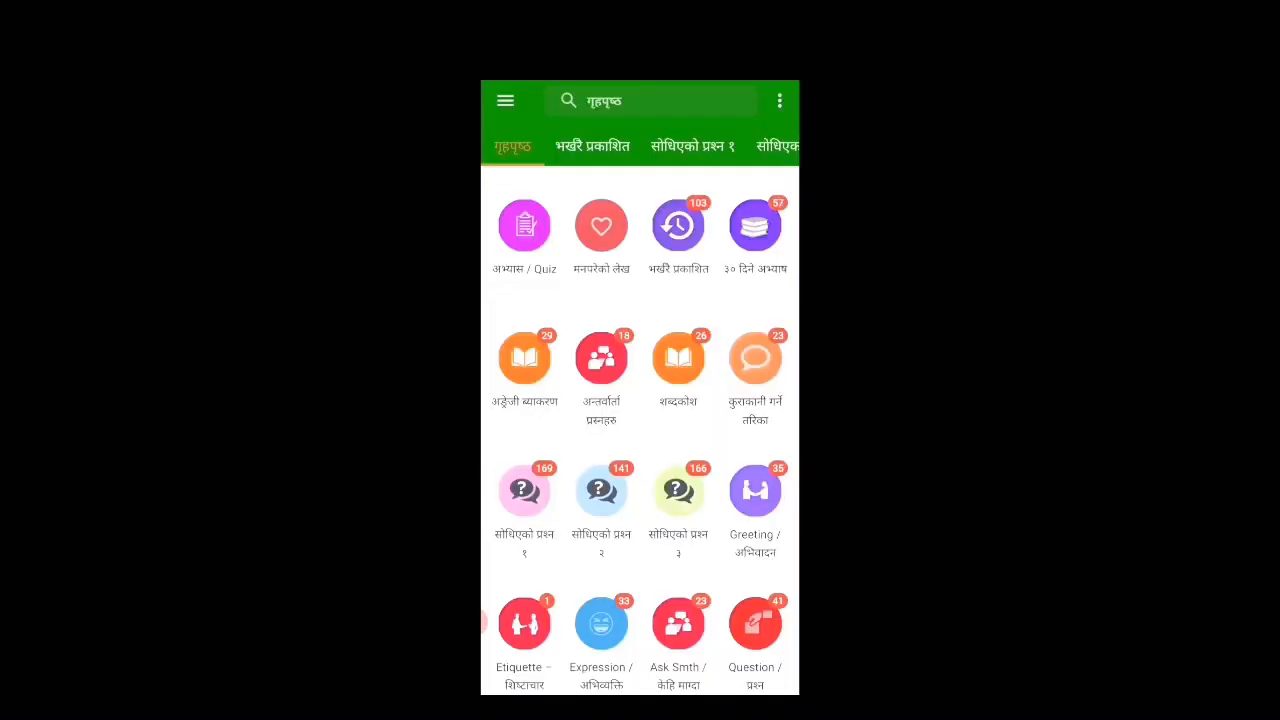
Read the How is your Day post under भर्खरै प्रकाशित, then return to the home grid
{"action": "left_click", "coordinate": [677, 225]}
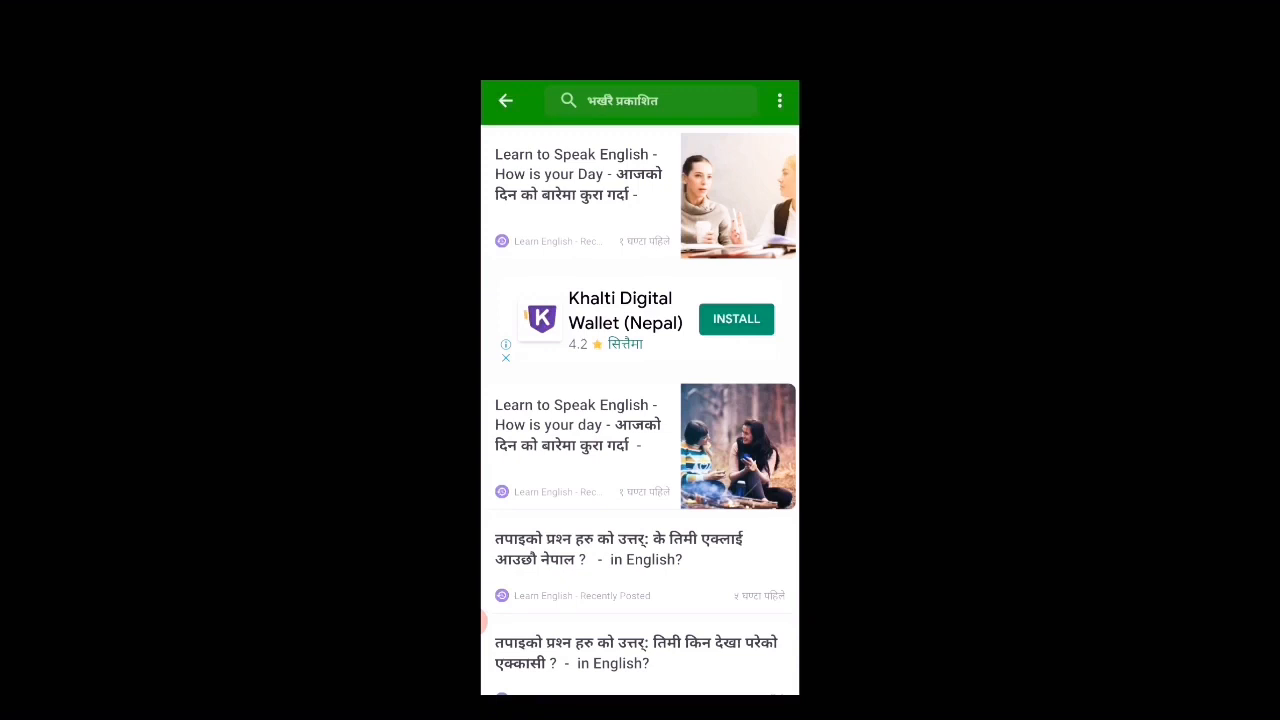
{"action": "left_click", "coordinate": [578, 175]}
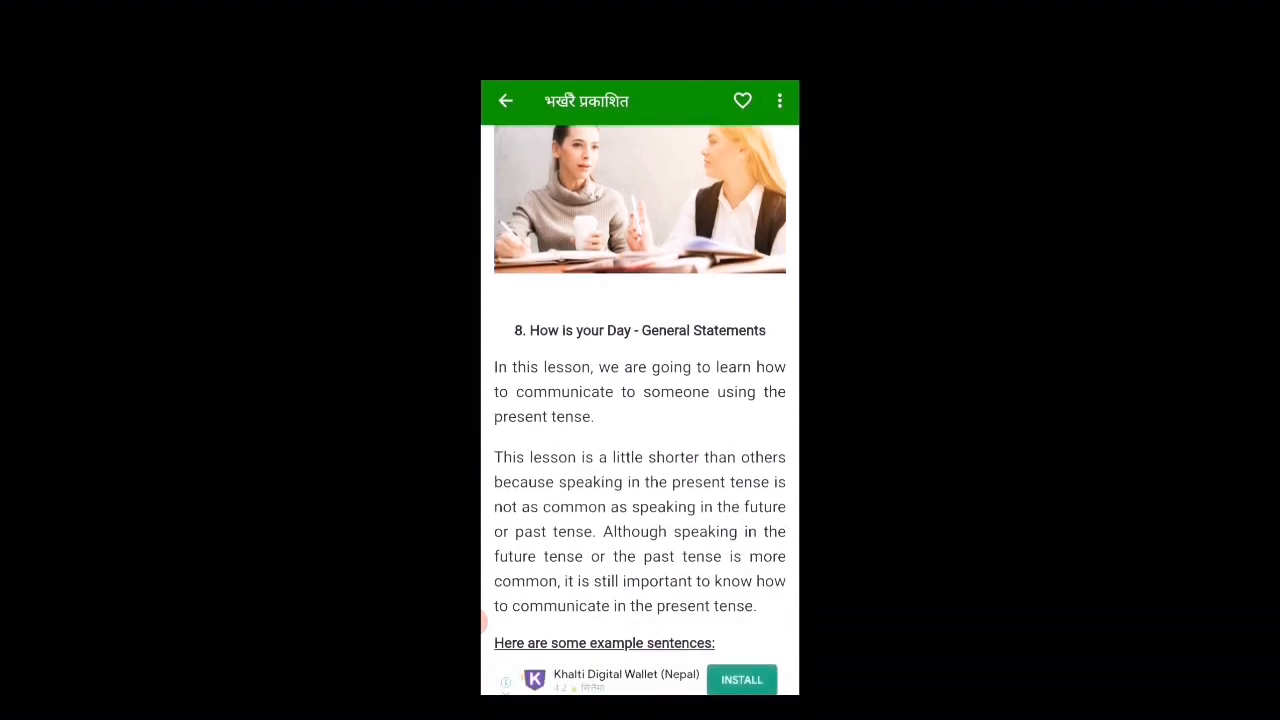
{"action": "scroll", "scroll_direction": "down", "scroll_amount": 3}
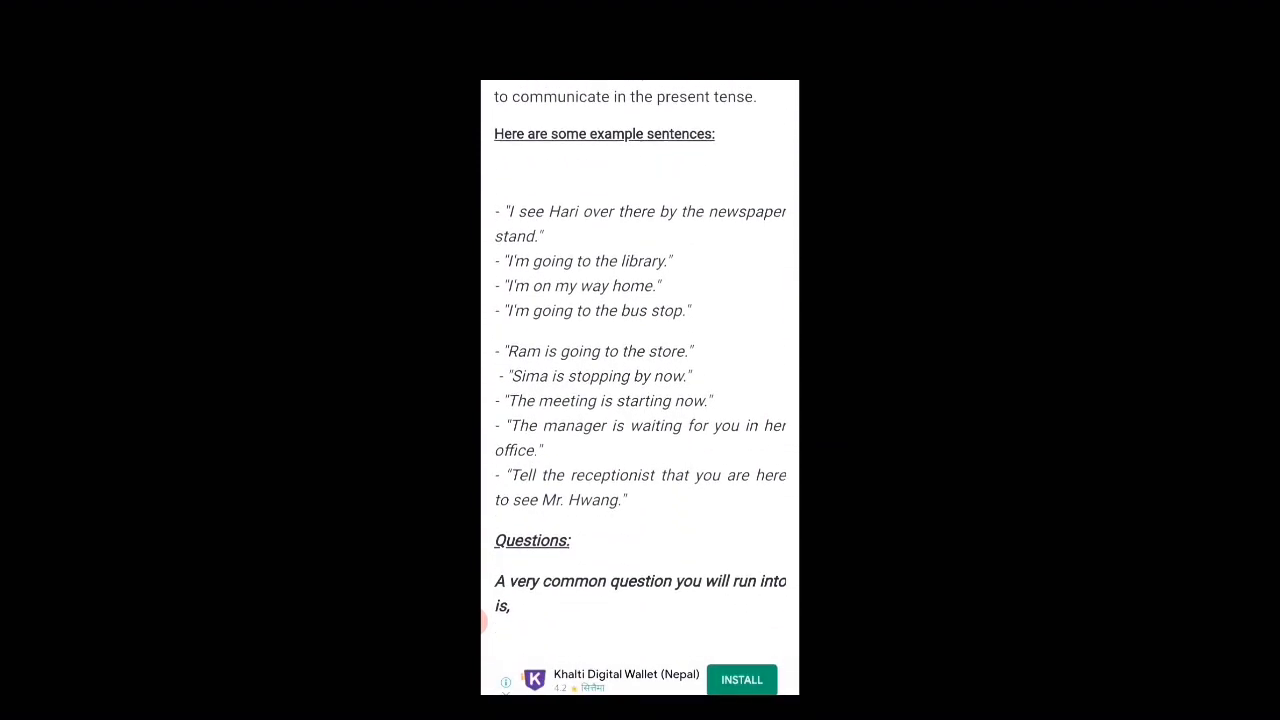
{"action": "scroll", "scroll_direction": "down", "scroll_amount": 3}
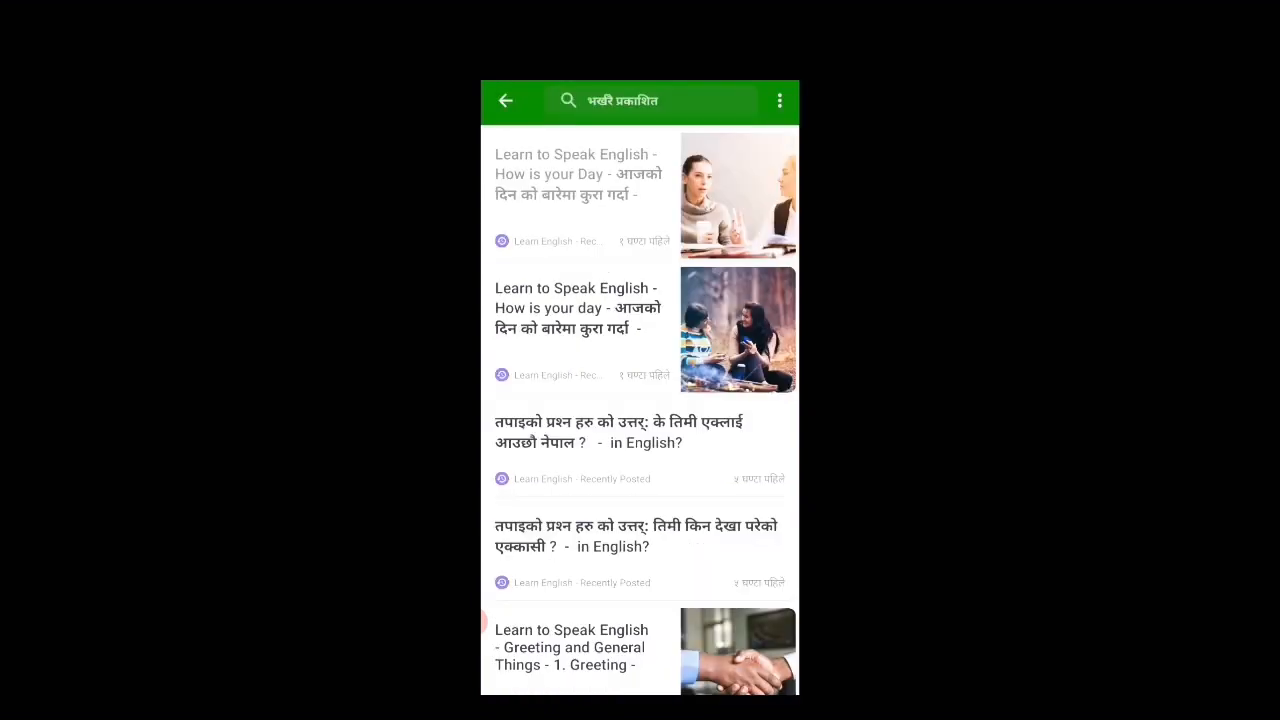
{"action": "left_click", "coordinate": [505, 100]}
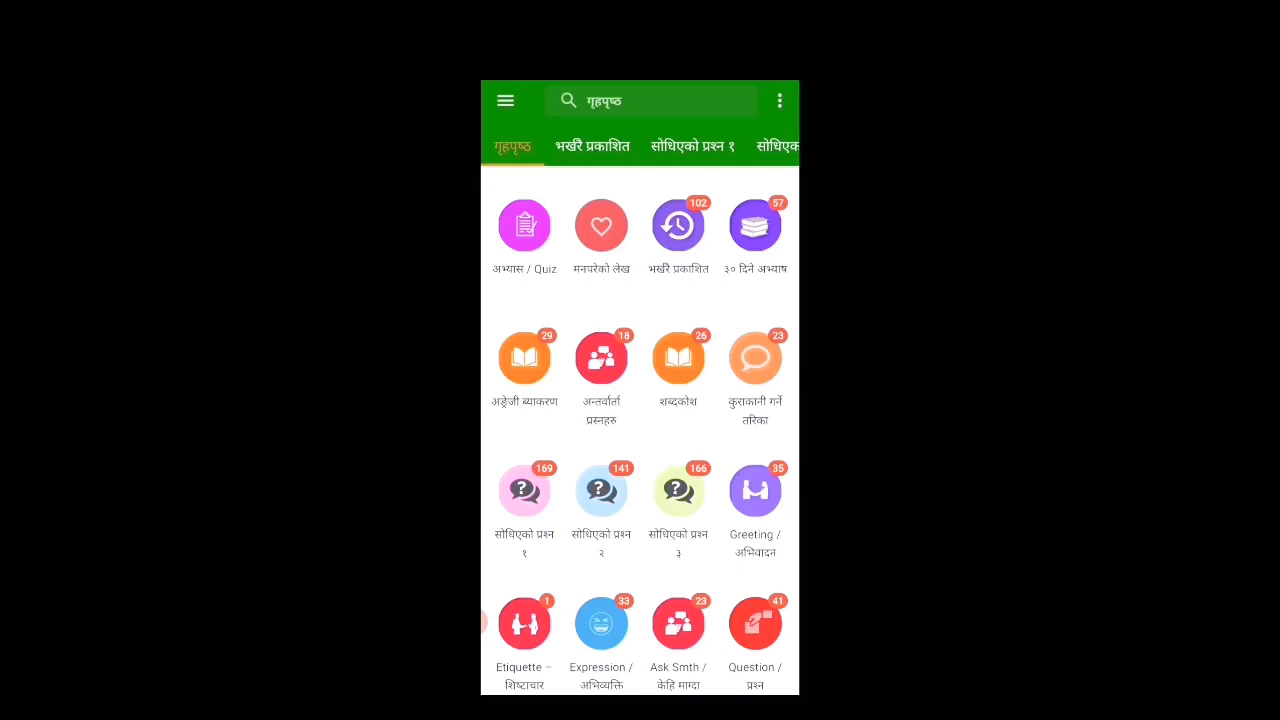
Scroll down the home grid to the सोधिएको प्रश्न २ category
{"action": "scroll", "scroll_direction": "down", "scroll_amount": 3}
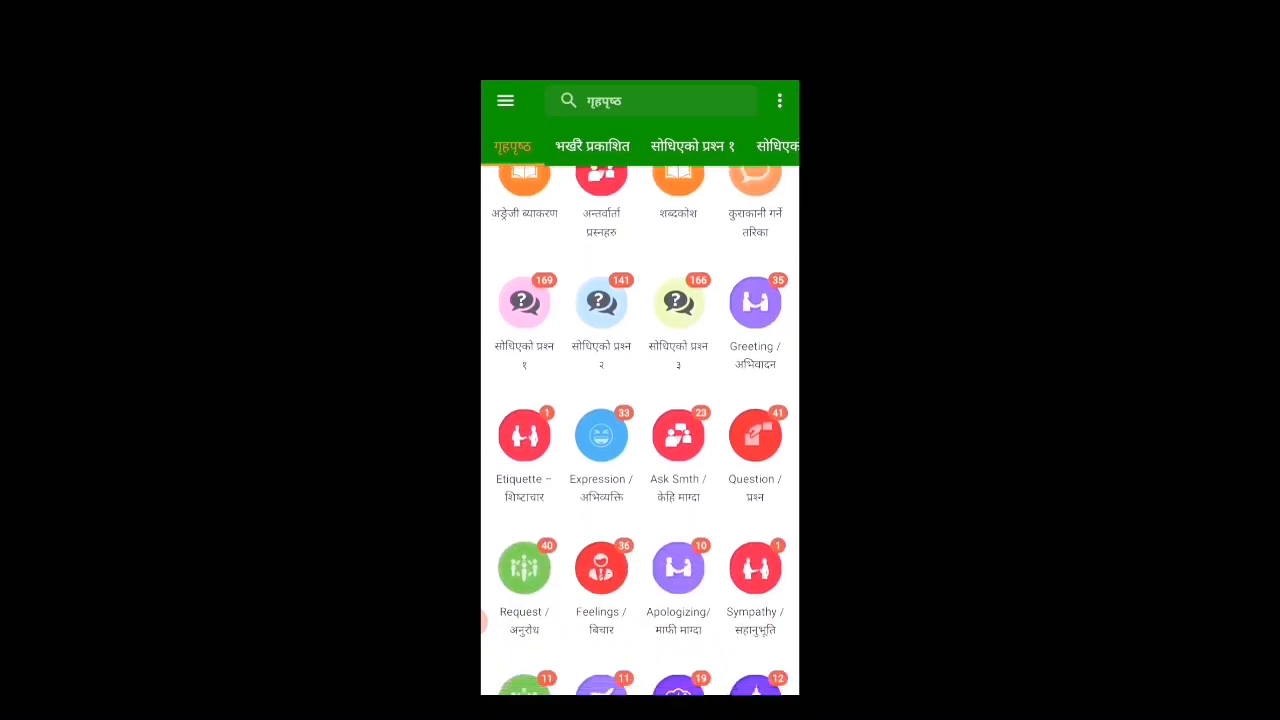
{"action": "scroll", "scroll_direction": "down", "scroll_amount": 3}
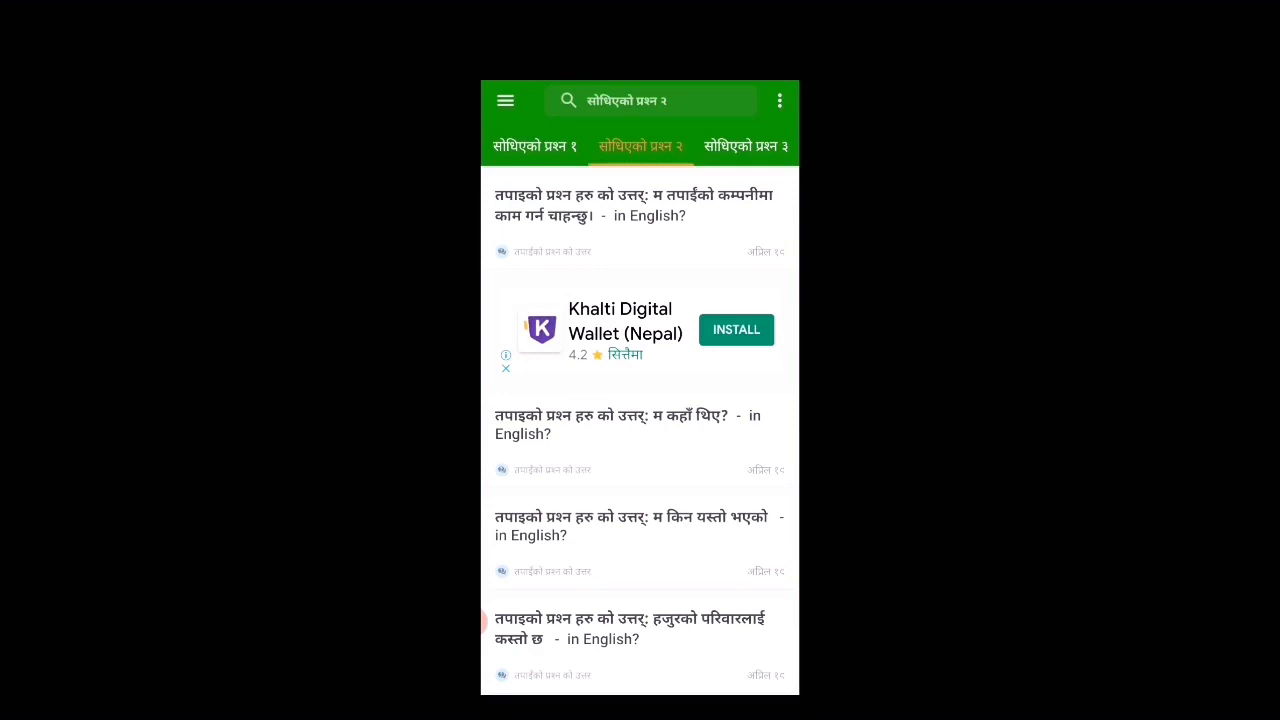
Read the 'I want to work at your company' answer, then go back to the home grid
{"action": "left_click", "coordinate": [620, 205]}
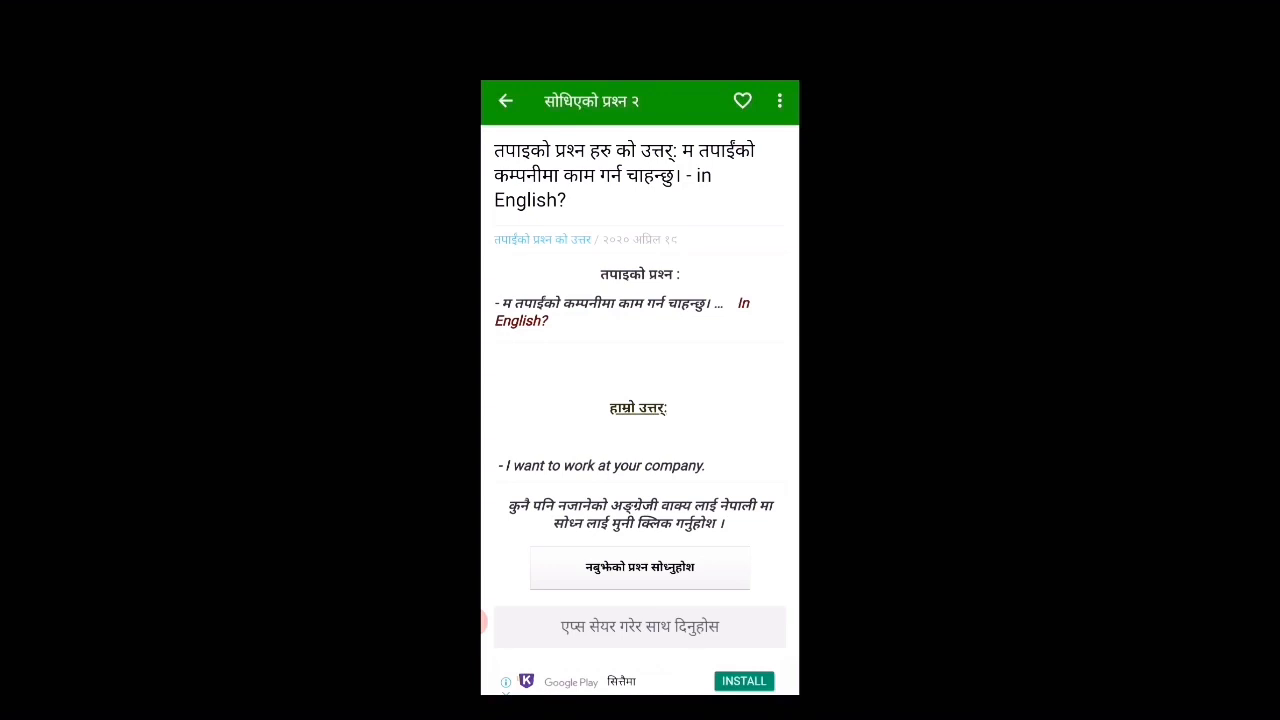
{"action": "left_click", "coordinate": [505, 100]}
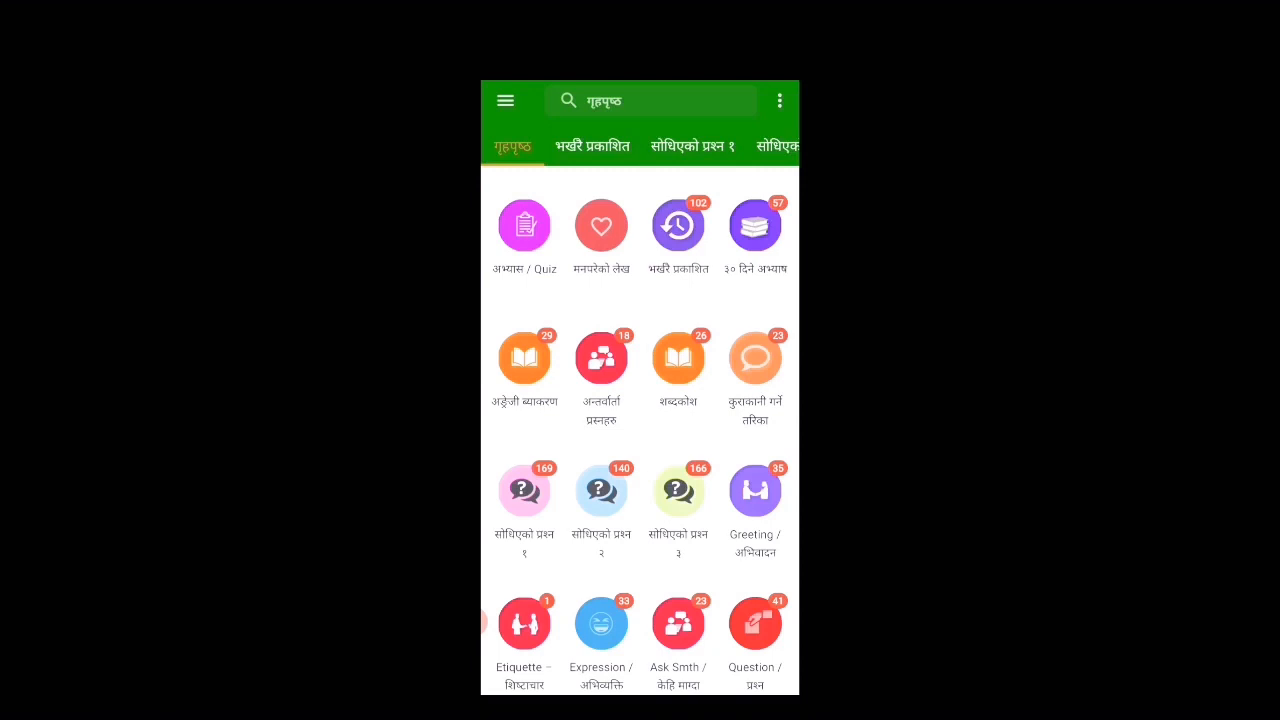
{"action": "scroll", "scroll_direction": "down", "scroll_amount": 3}
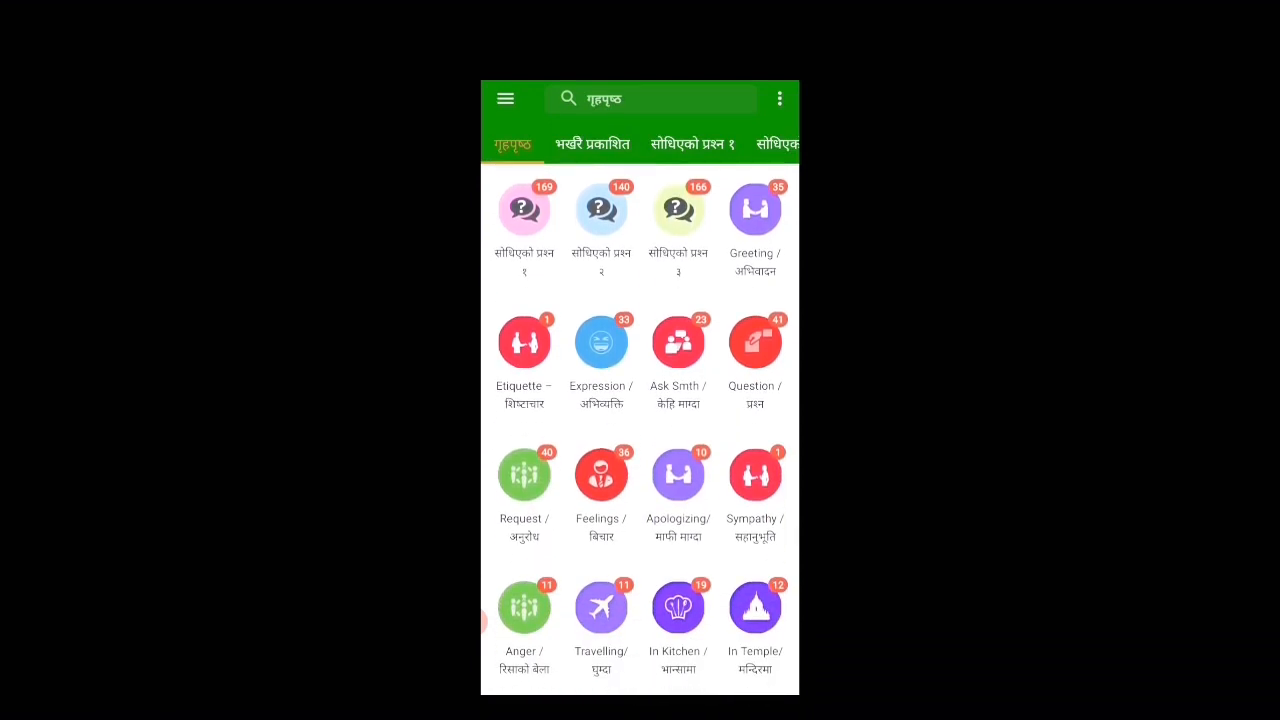
{"action": "scroll", "scroll_direction": "down", "scroll_amount": 3}
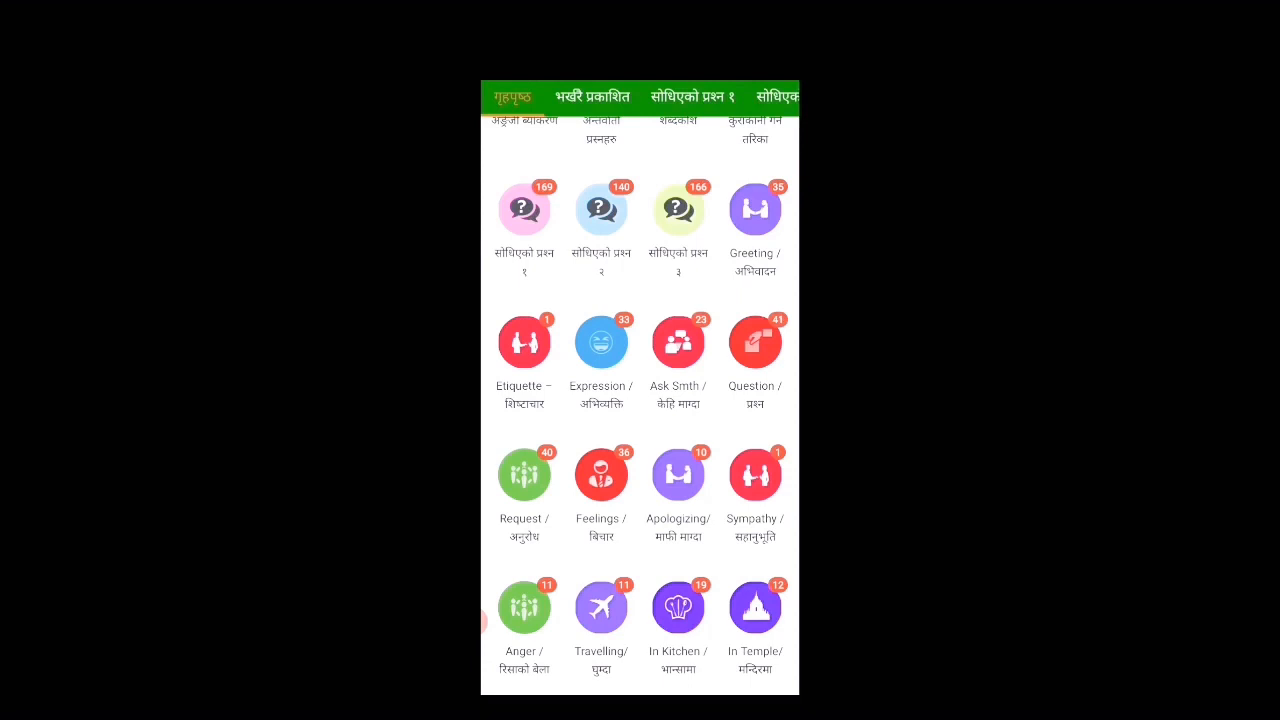
{"action": "scroll", "scroll_direction": "down", "scroll_amount": 3}
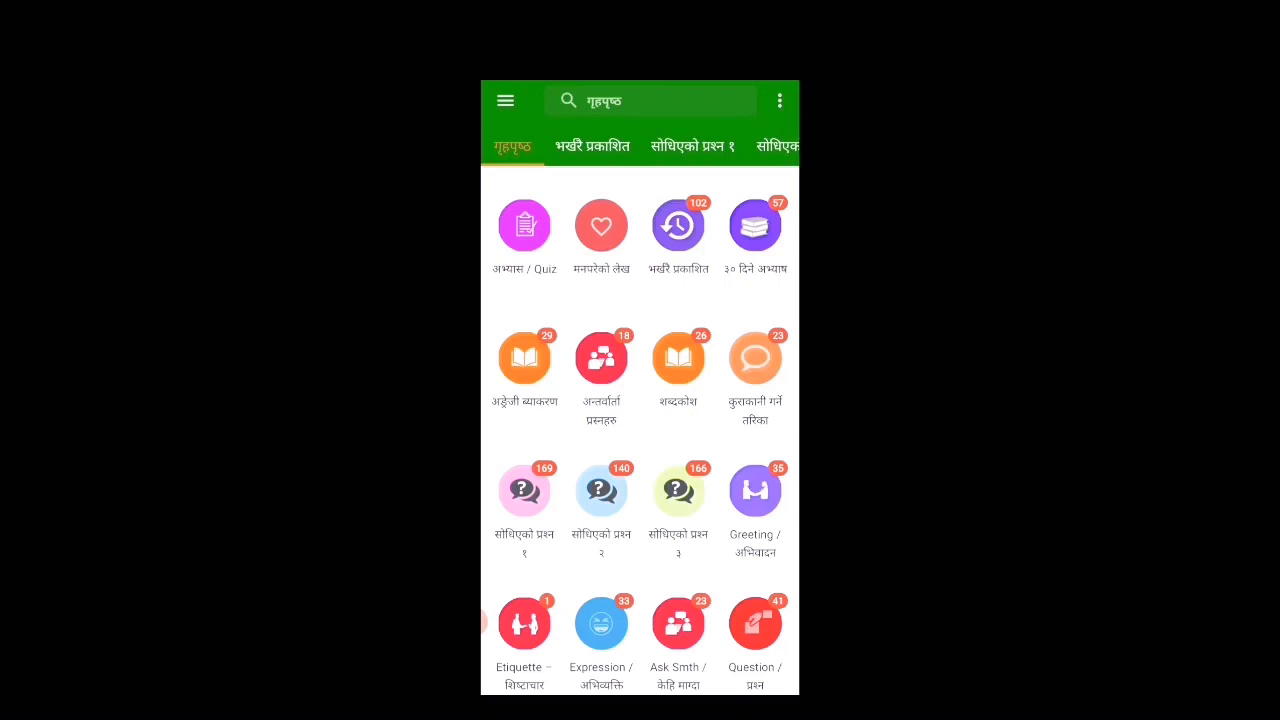
{"action": "left_click", "coordinate": [505, 100]}
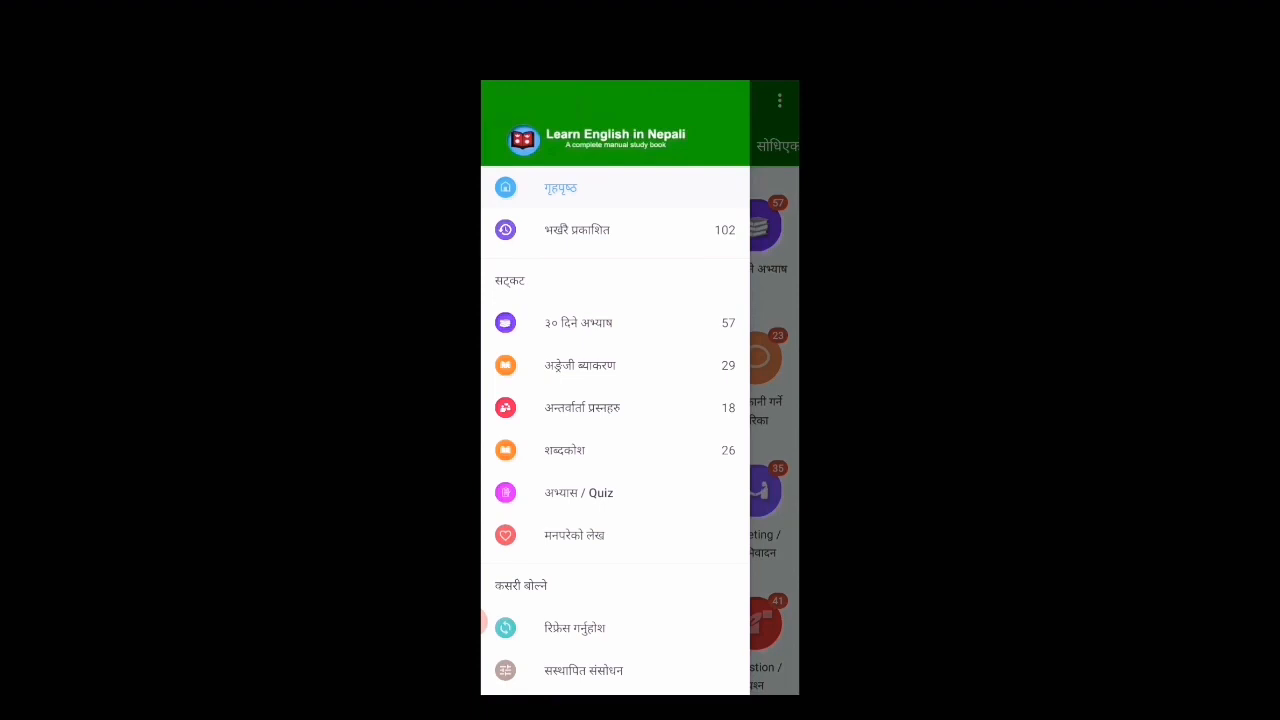
{"action": "left_click", "coordinate": [560, 188]}
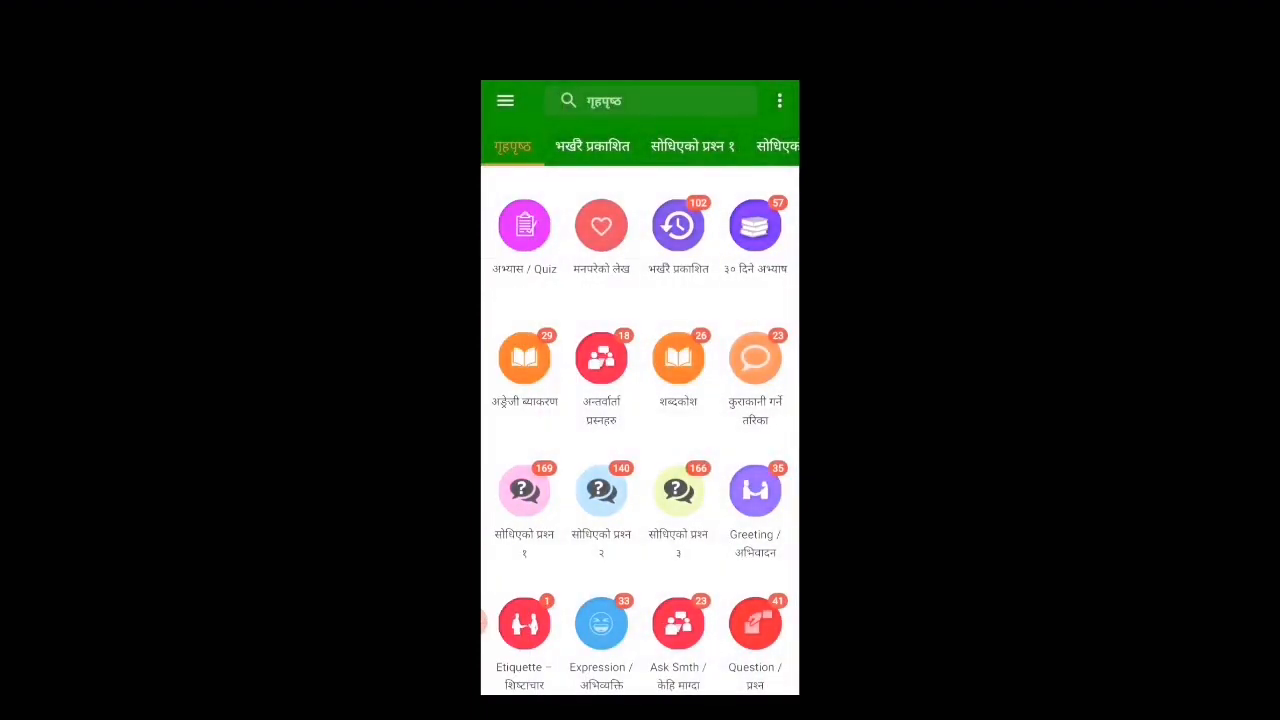